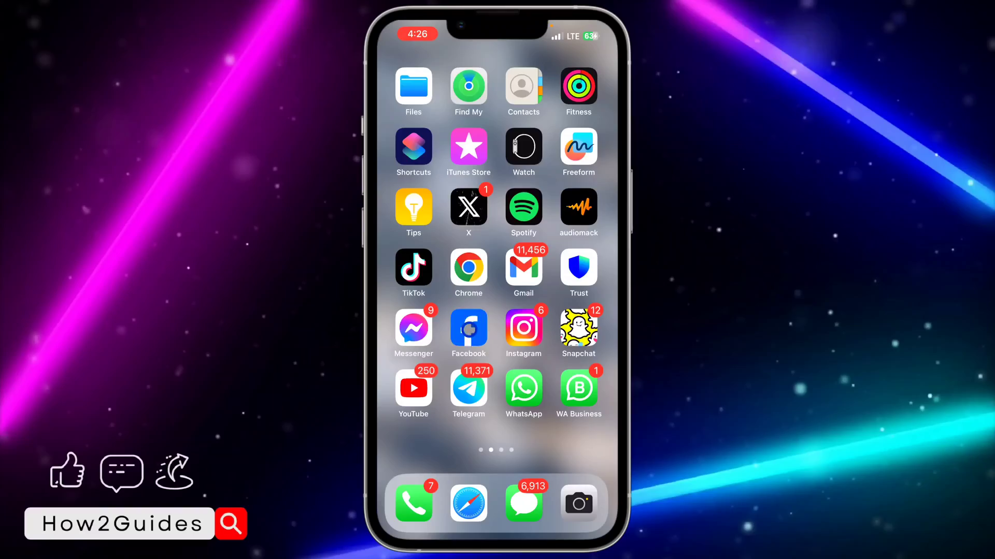
# - Launch Facebook from the home screen and go to the Menu page
pyautogui.click(467, 333)
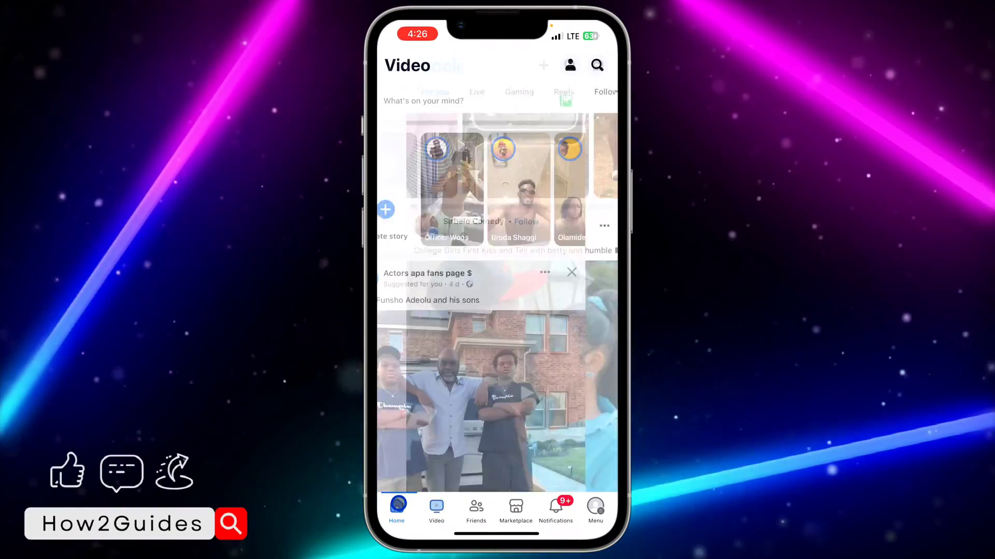
pyautogui.click(396, 507)
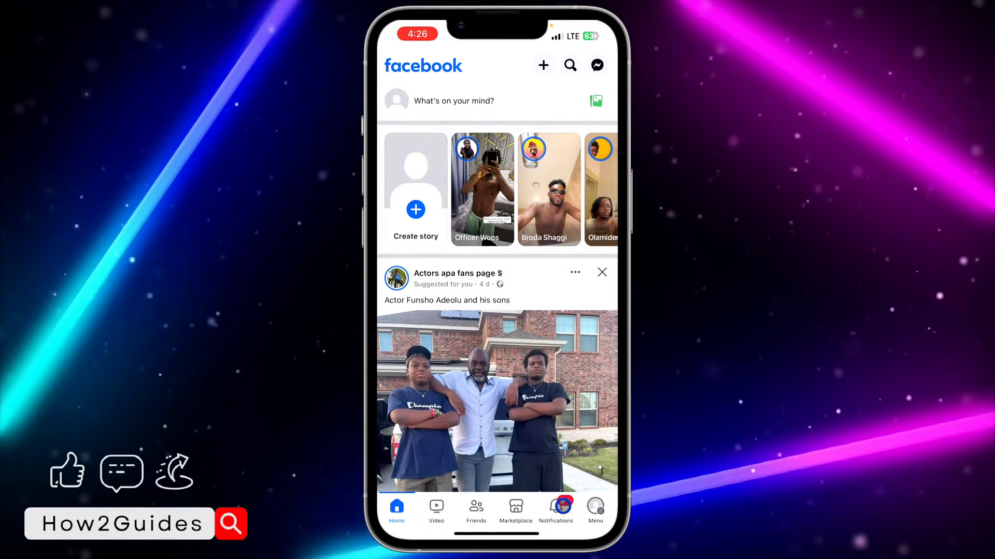
pyautogui.click(594, 509)
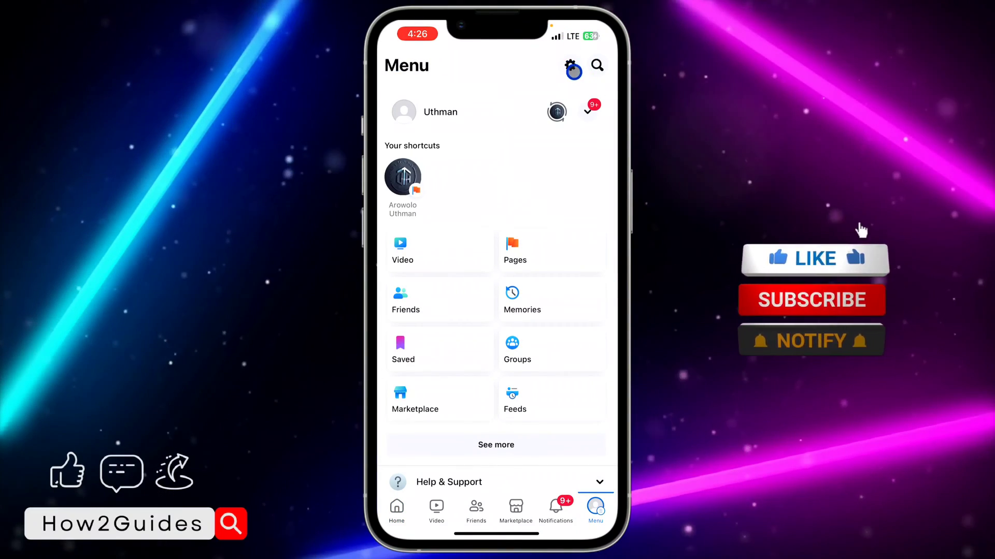
# - Go to Settings & privacy via the gear icon on the Menu page
pyautogui.click(571, 65)
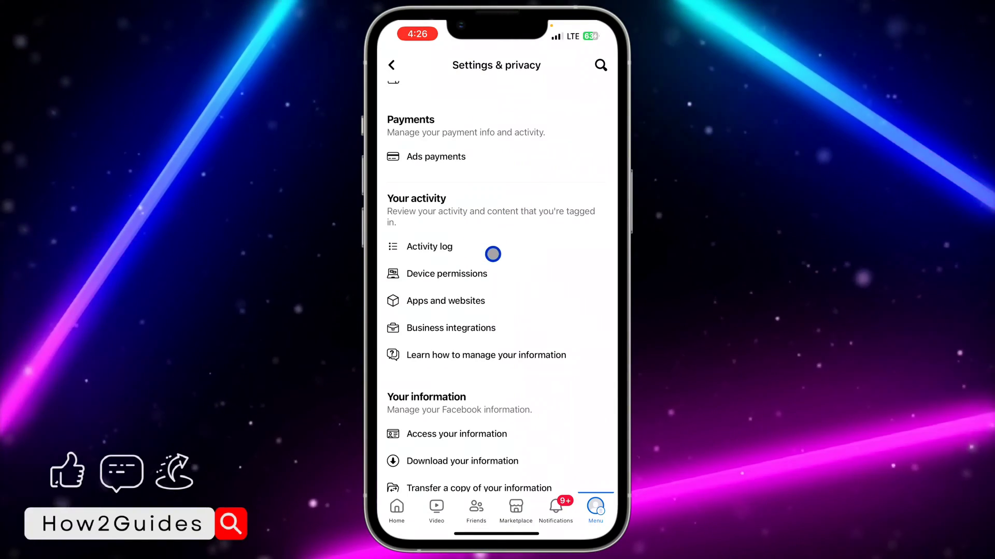
# - In Activity log, expand Connections > Friends to show Your friends, Removed friends and friend requests
pyautogui.click(429, 246)
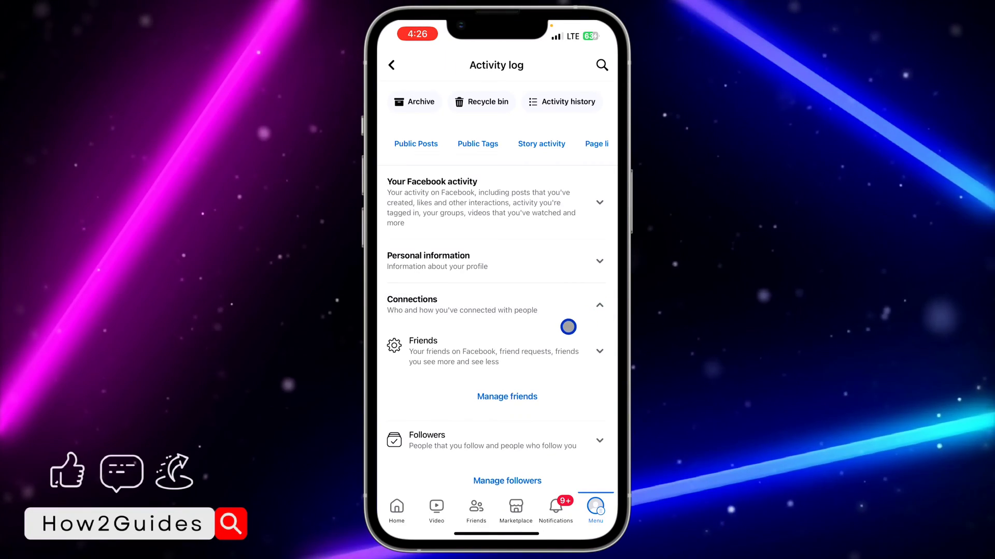
pyautogui.scroll(-3)
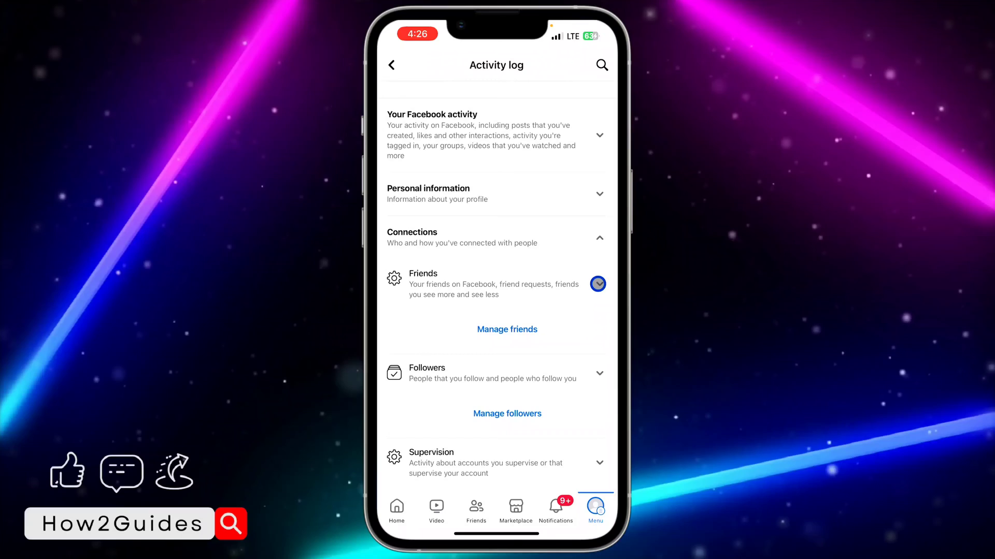
pyautogui.click(597, 283)
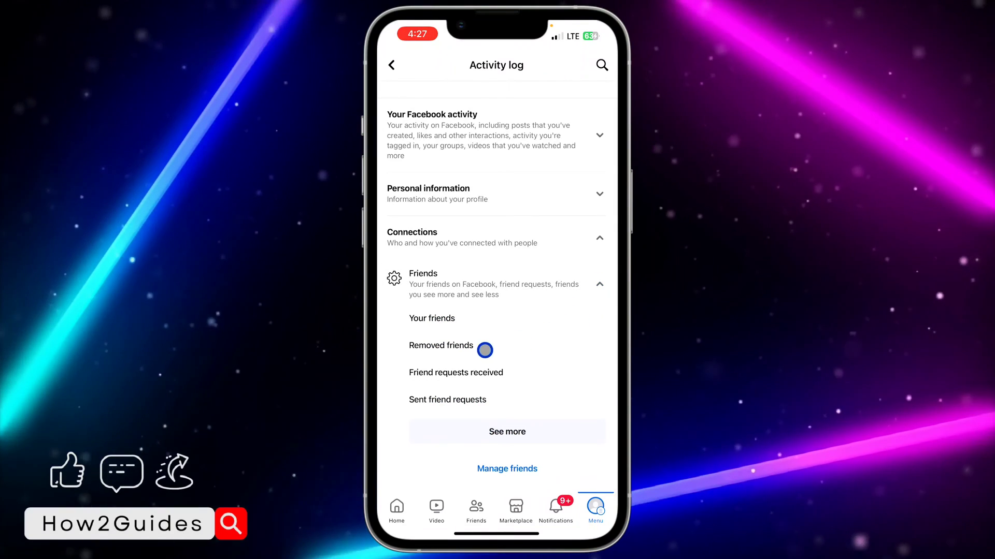
pyautogui.click(484, 349)
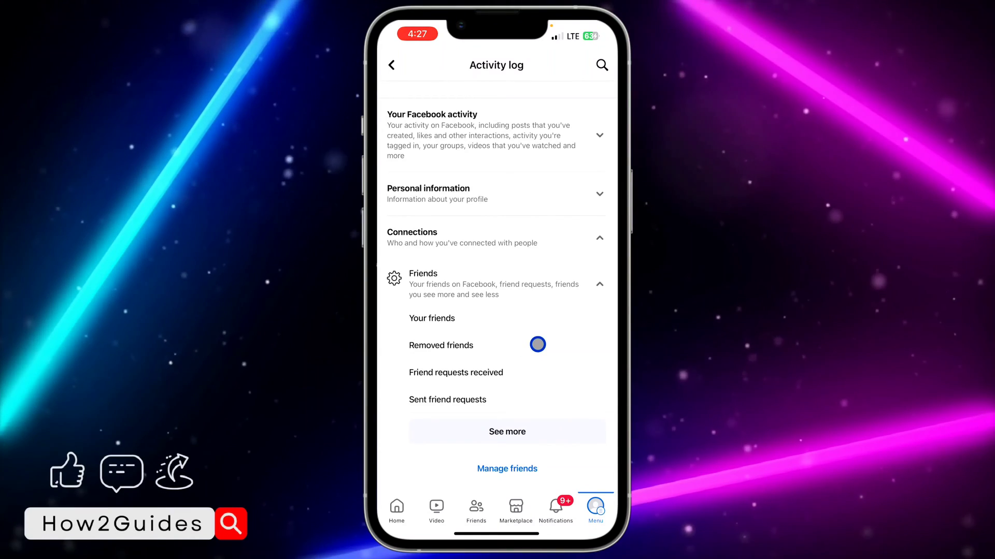
# - Show the Removed friends history, newest entry dated 3 March 2023
pyautogui.click(440, 345)
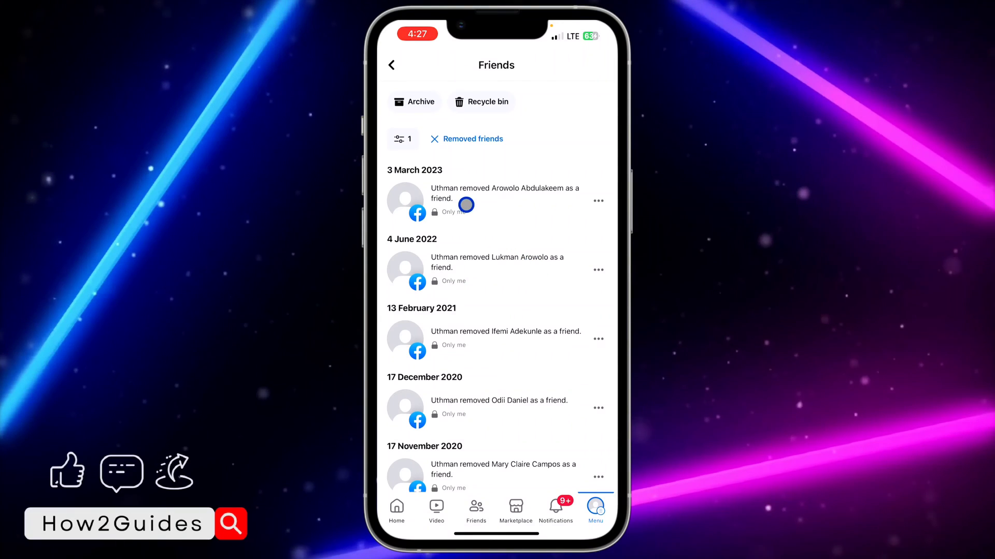
pyautogui.moveTo(500, 262)
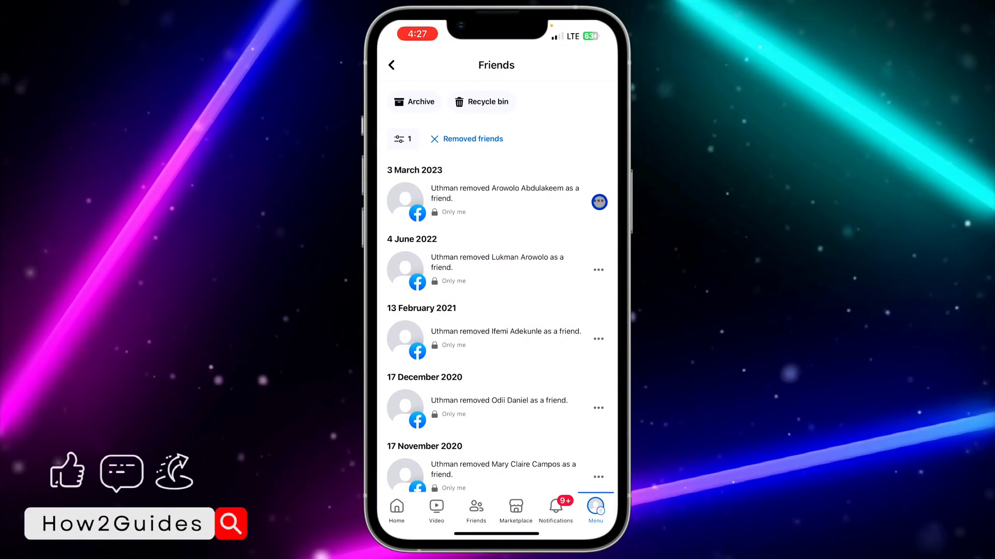
pyautogui.click(598, 202)
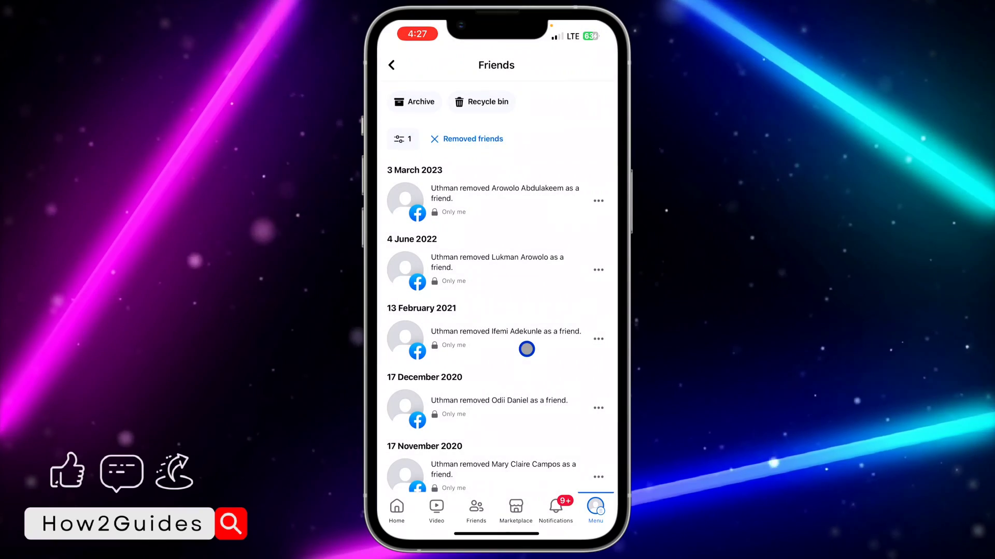
pyautogui.scroll(-3)
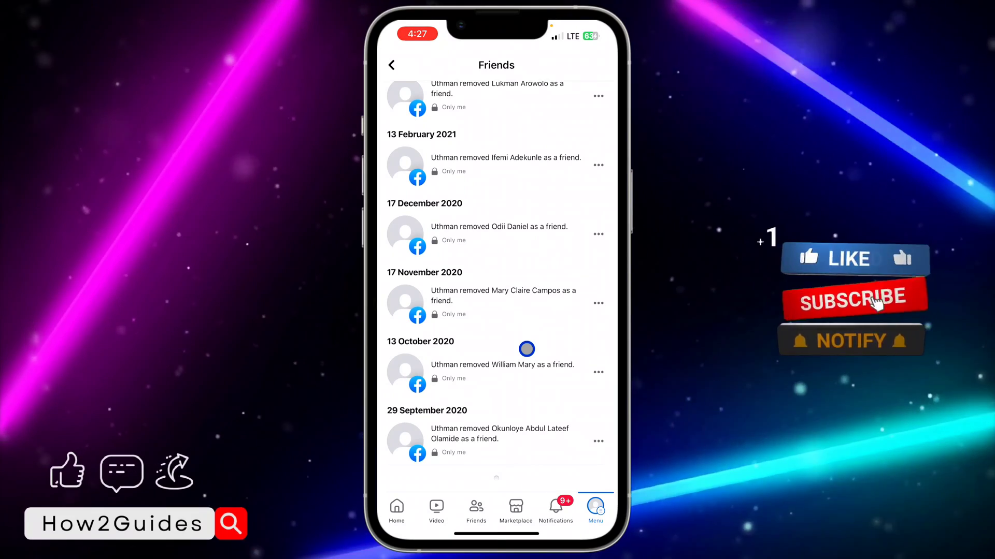
pyautogui.scroll(-3)
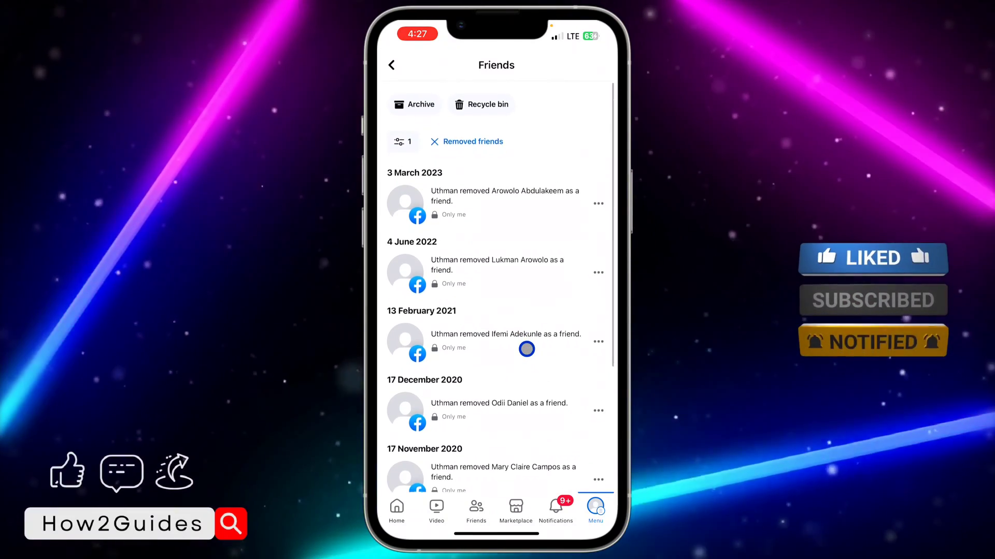